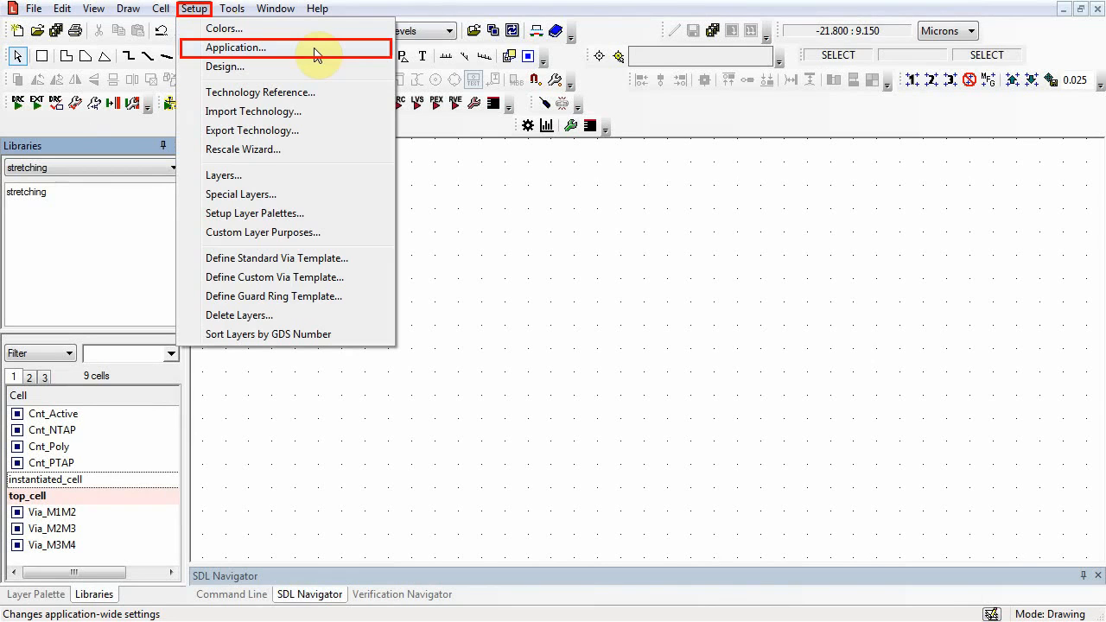
- Enable Instance stretching in the application Editing settings and confirm
{"action": "left_click", "coordinate": [235, 47]}
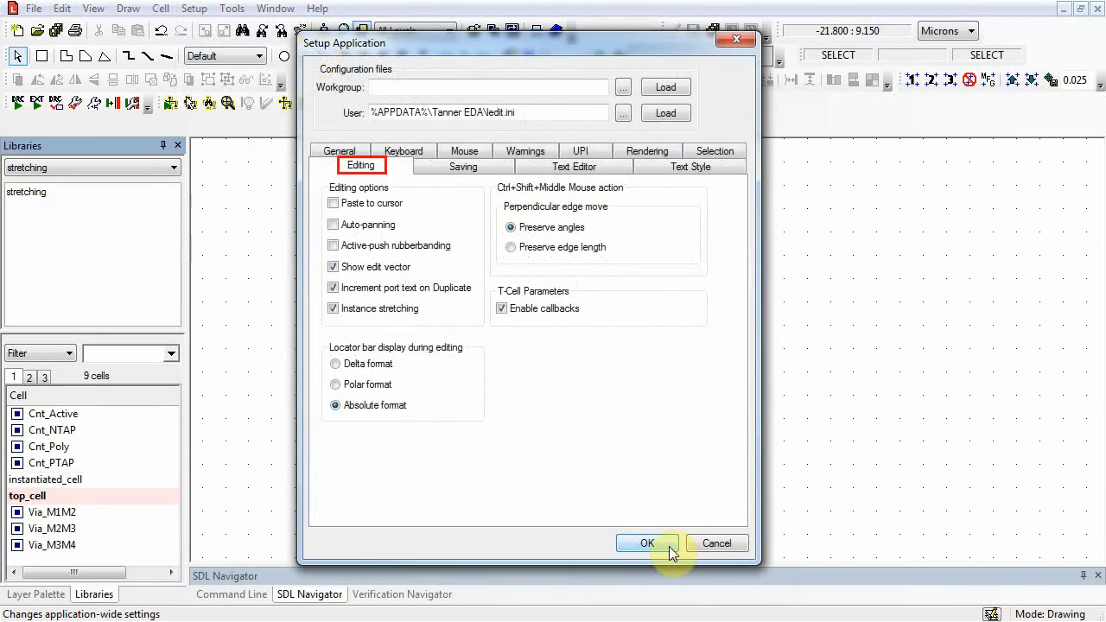
{"action": "left_click", "coordinate": [333, 308]}
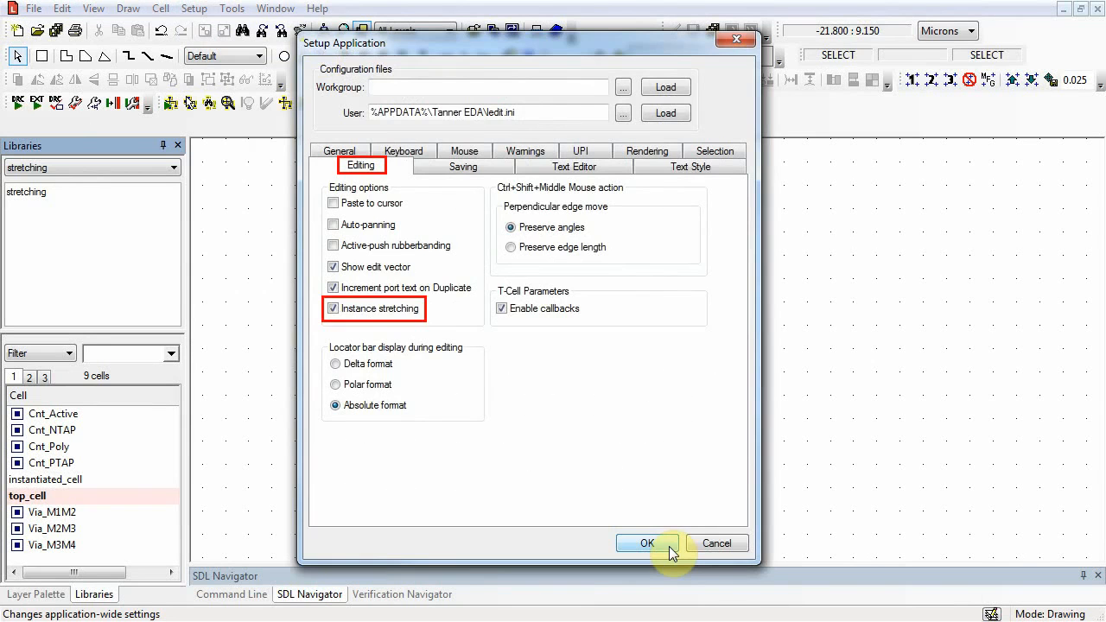
{"action": "left_click", "coordinate": [647, 543]}
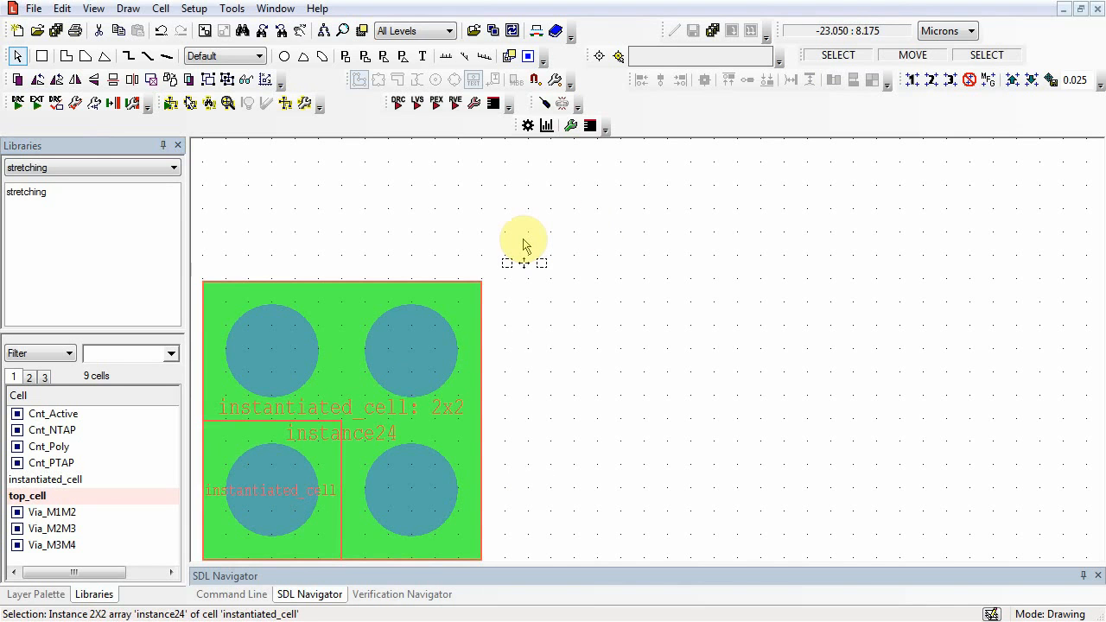
- Give instance24 2-micron X and Y array spacing, then drag its top-right corner outward
{"action": "left_click", "coordinate": [61, 8]}
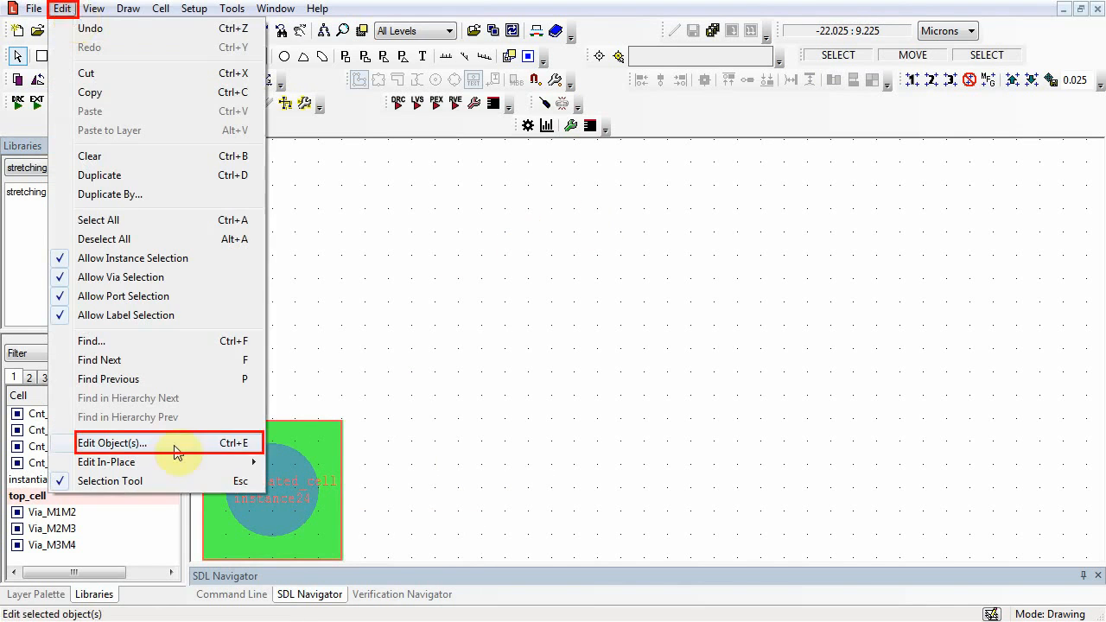
{"action": "left_click", "coordinate": [112, 442]}
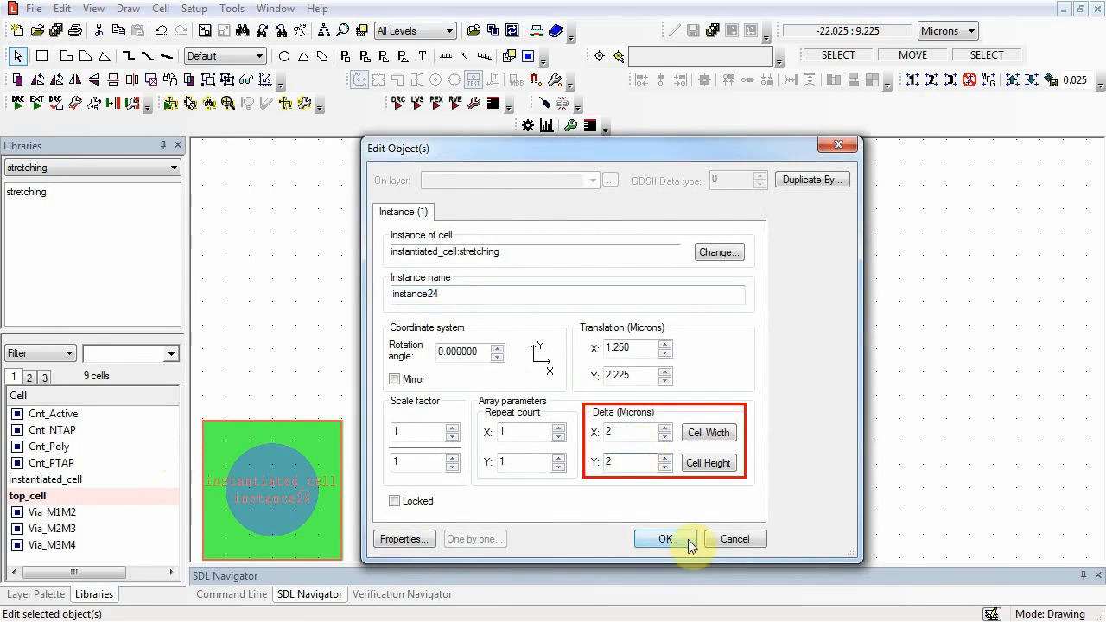
{"action": "left_click", "coordinate": [664, 538]}
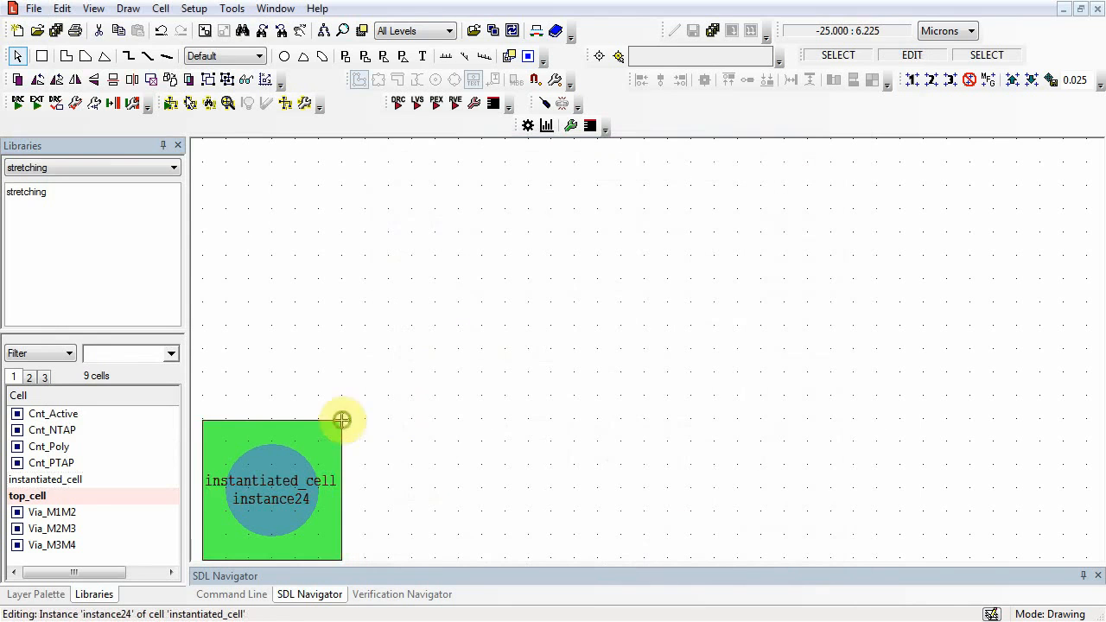
{"action": "left_click_drag", "start_coordinate": [341, 420], "coordinate": [512, 280]}
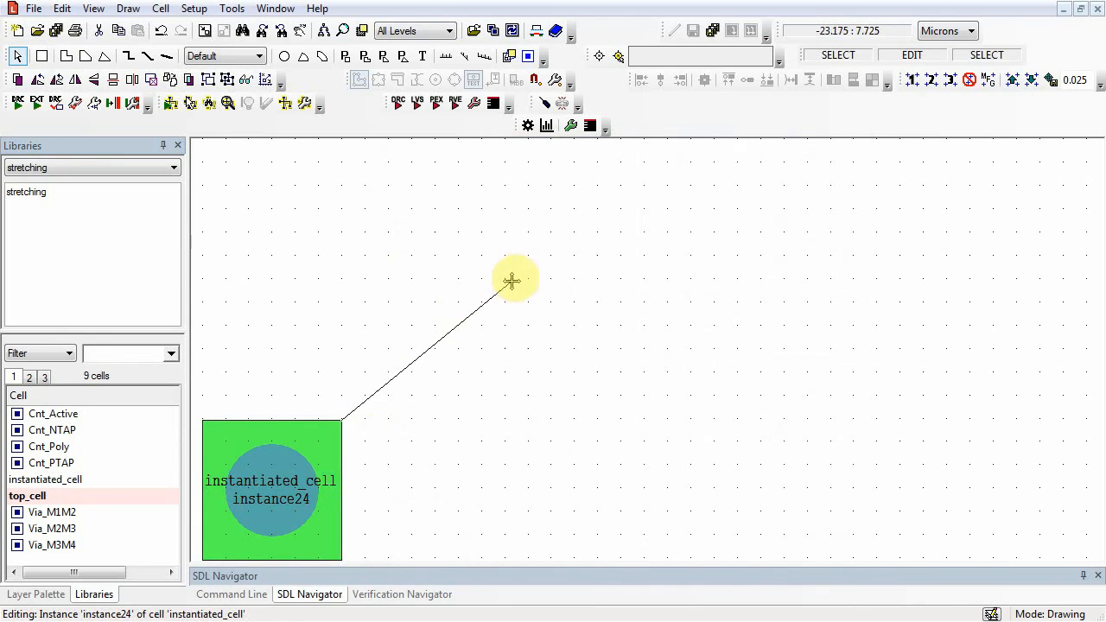